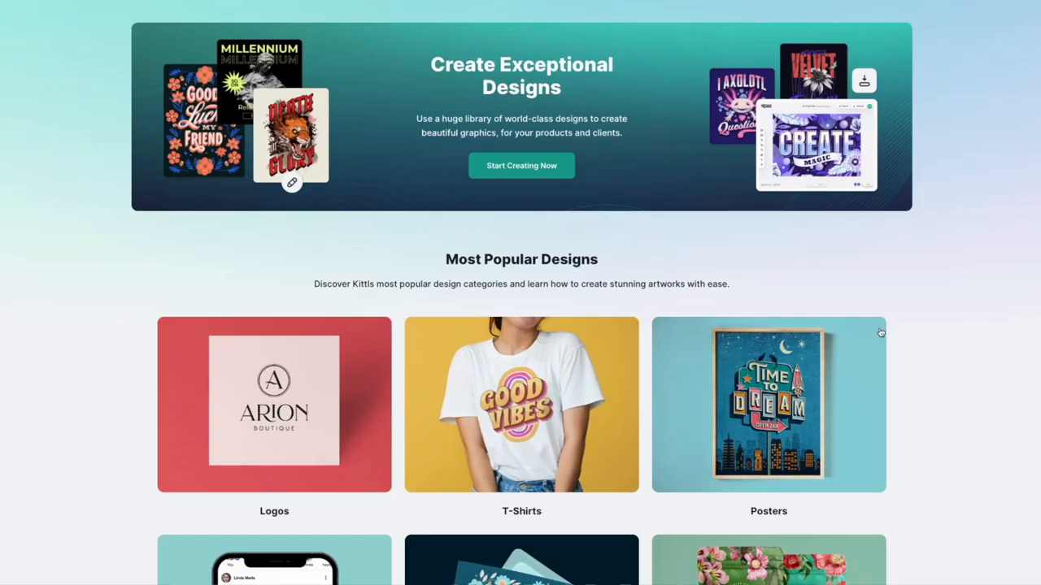
# Scroll down the Kittl homepage through the popular design categories
pyautogui.scroll(-3)
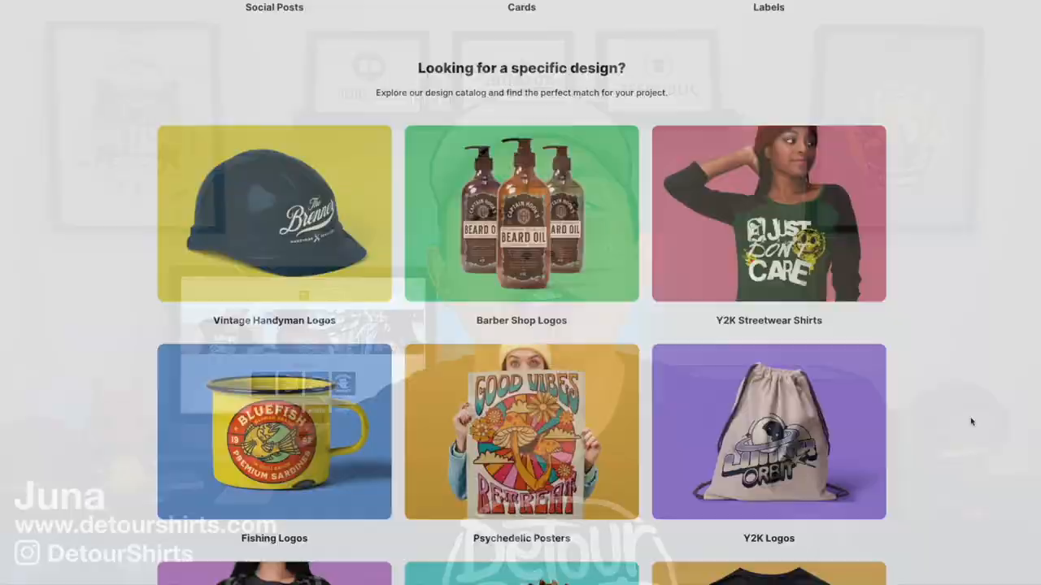
pyautogui.scroll(-3)
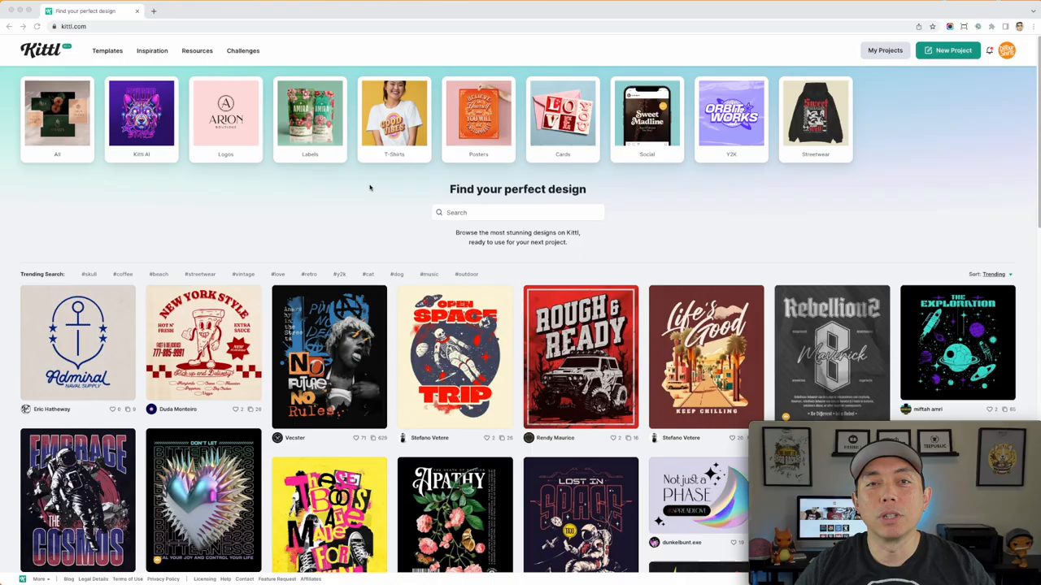
pyautogui.moveTo(375, 224)
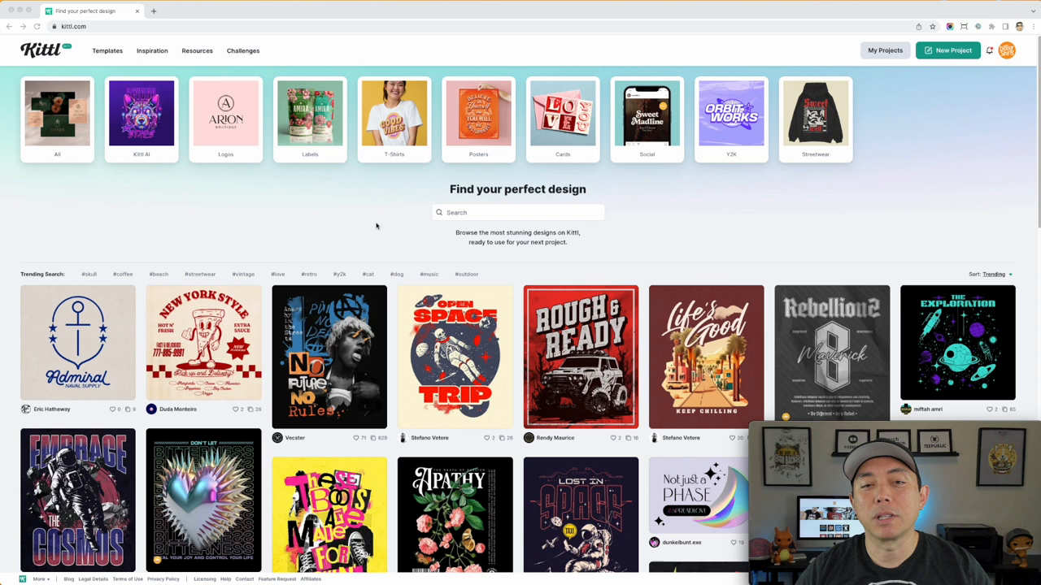
pyautogui.scroll(-3)
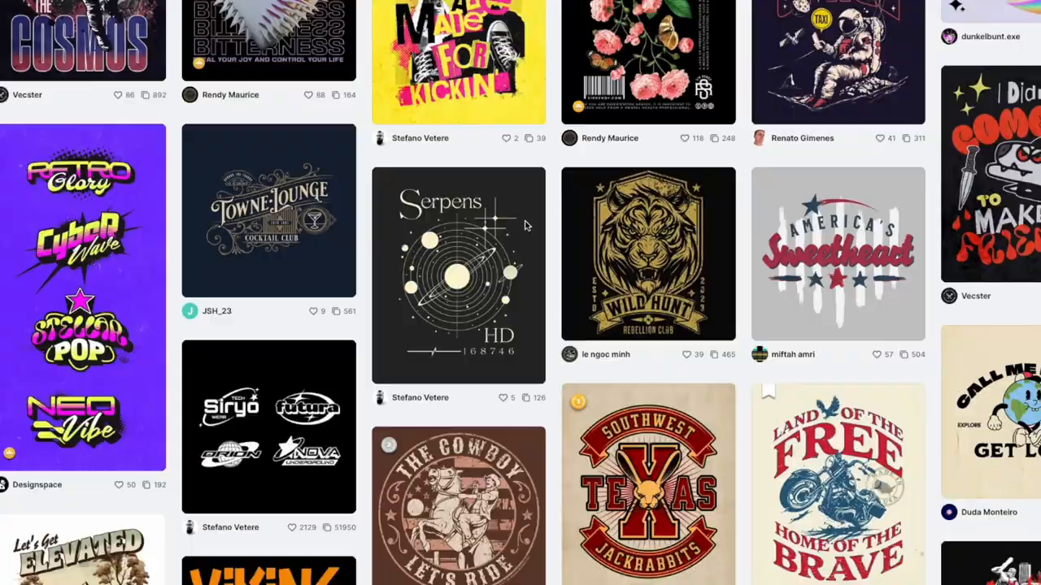
pyautogui.scroll(-3)
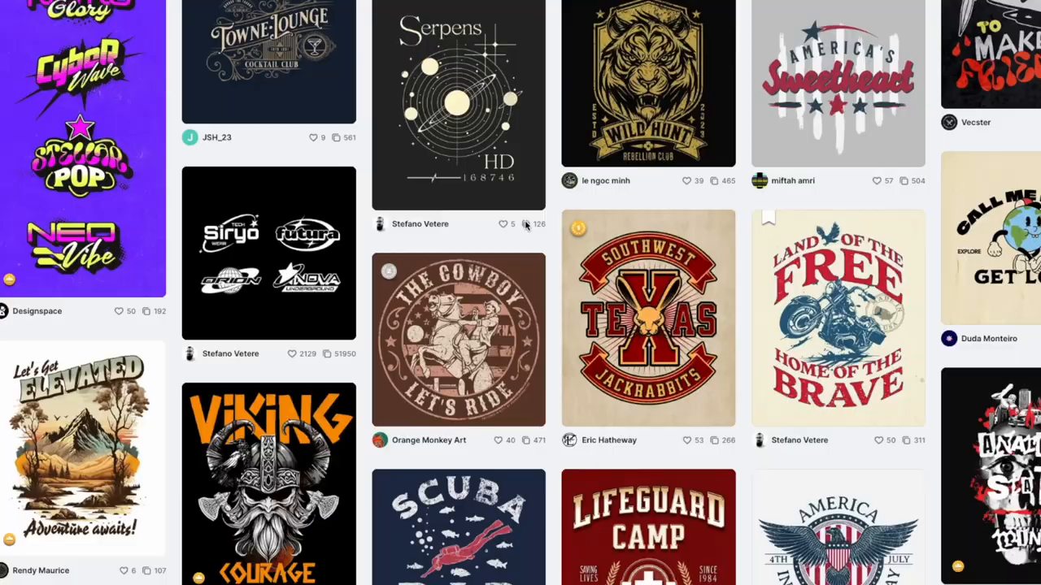
pyautogui.scroll(-3)
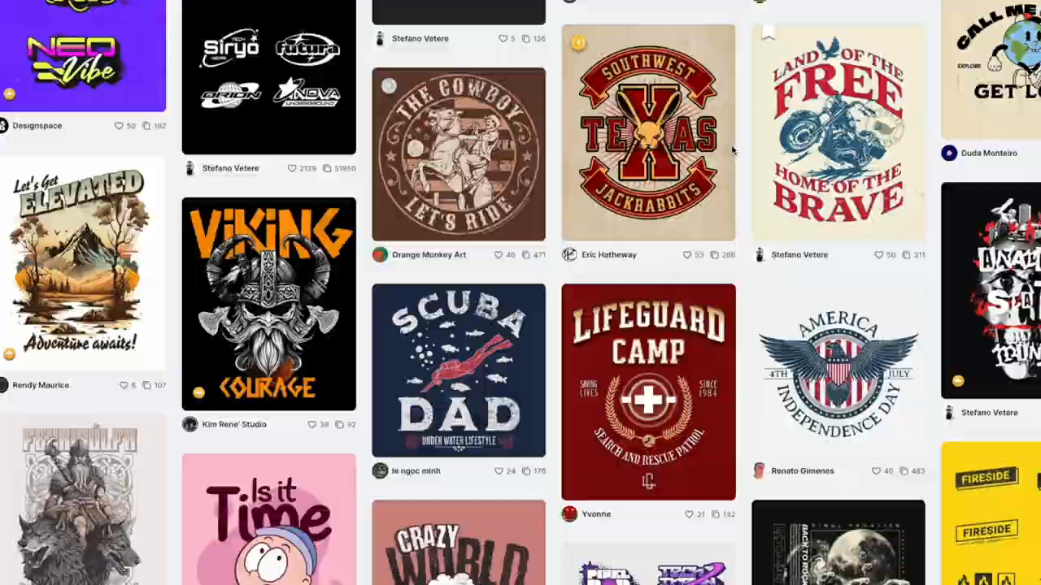
pyautogui.scroll(-3)
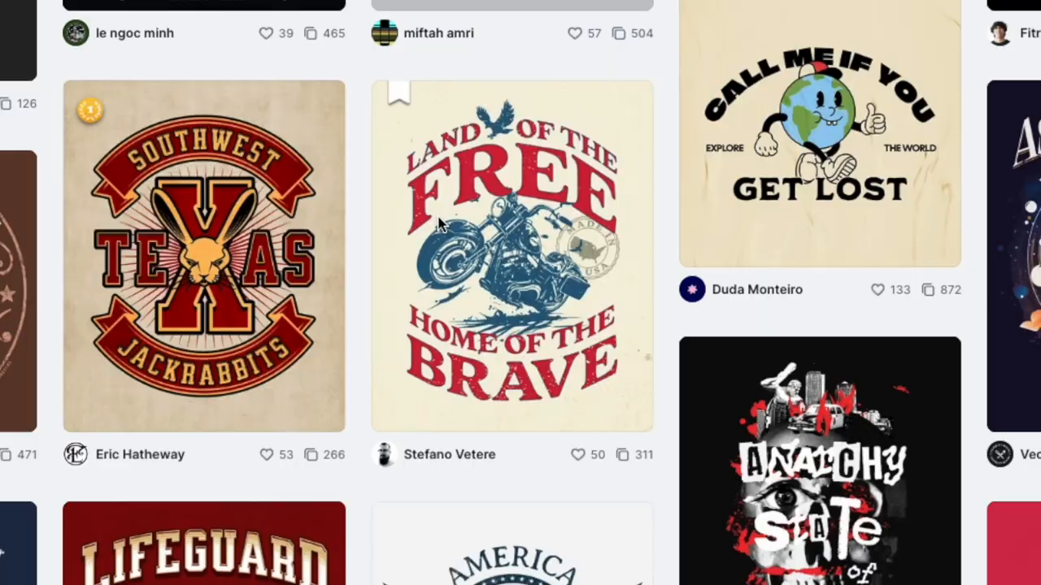
pyautogui.click(511, 257)
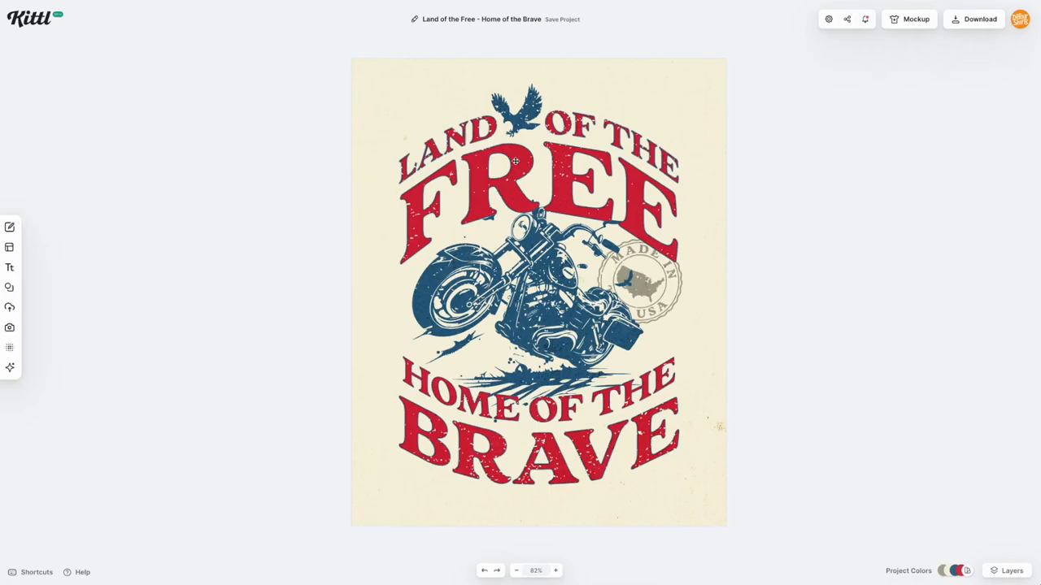
pyautogui.click(514, 192)
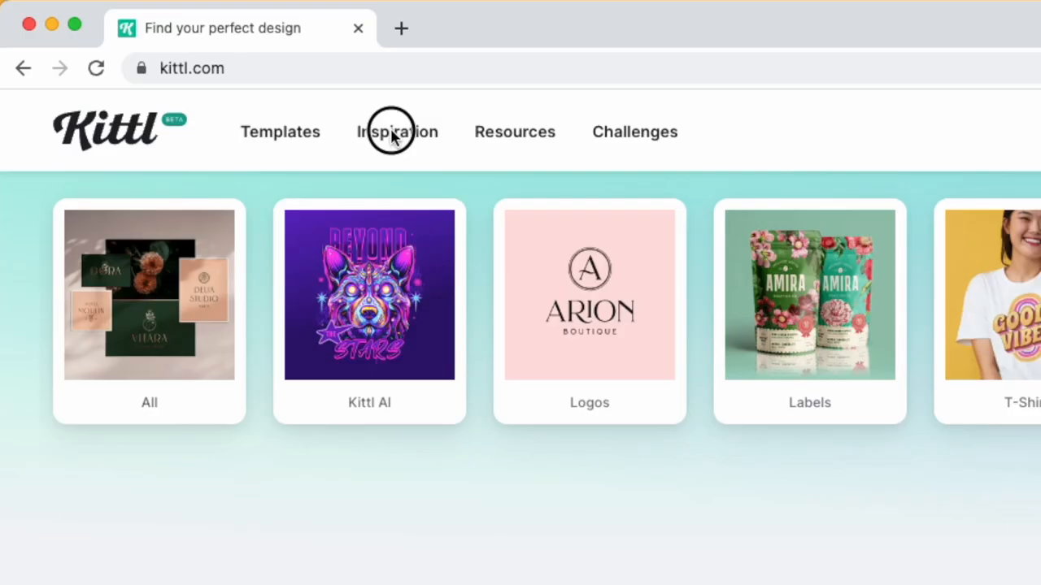
# Go from the Inspiration menu to the logo design categories page
pyautogui.click(397, 132)
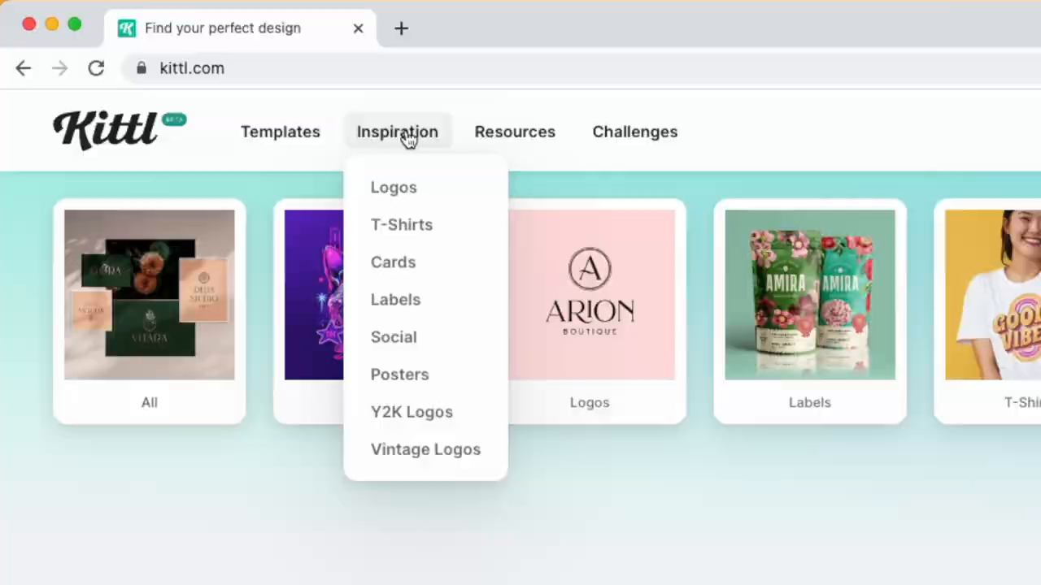
pyautogui.click(397, 131)
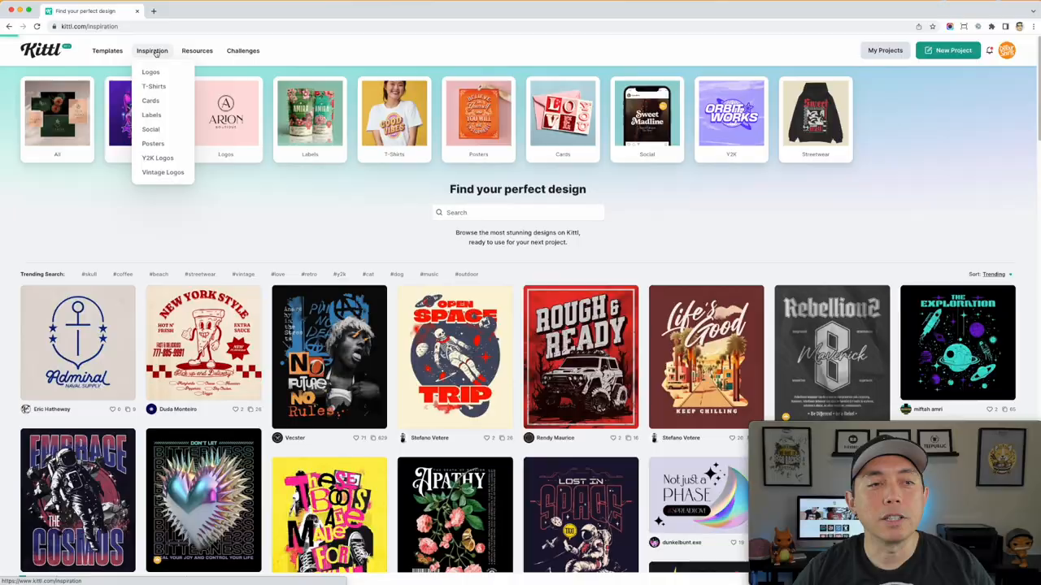
pyautogui.click(150, 71)
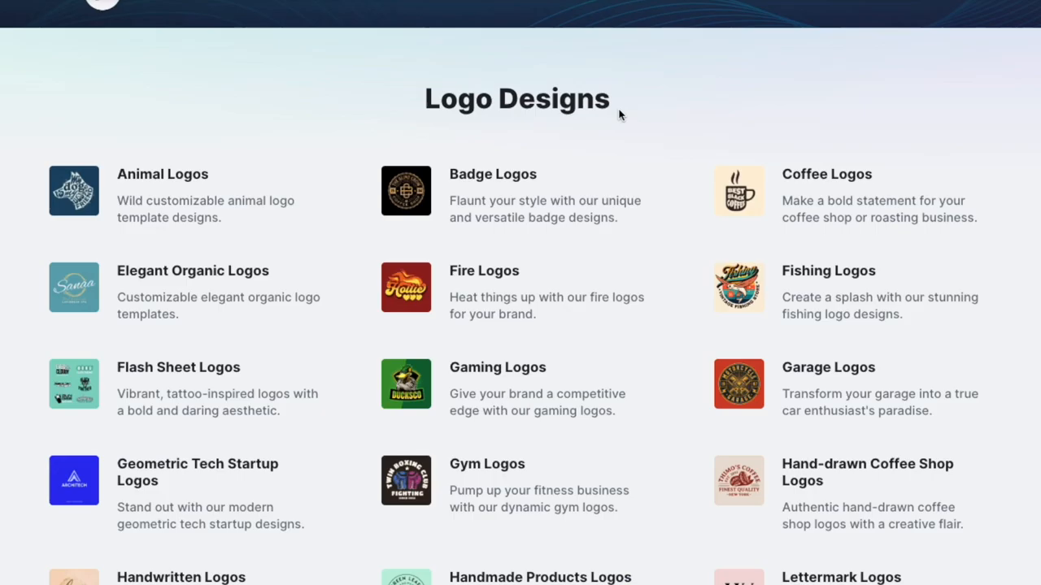
pyautogui.moveTo(582, 211)
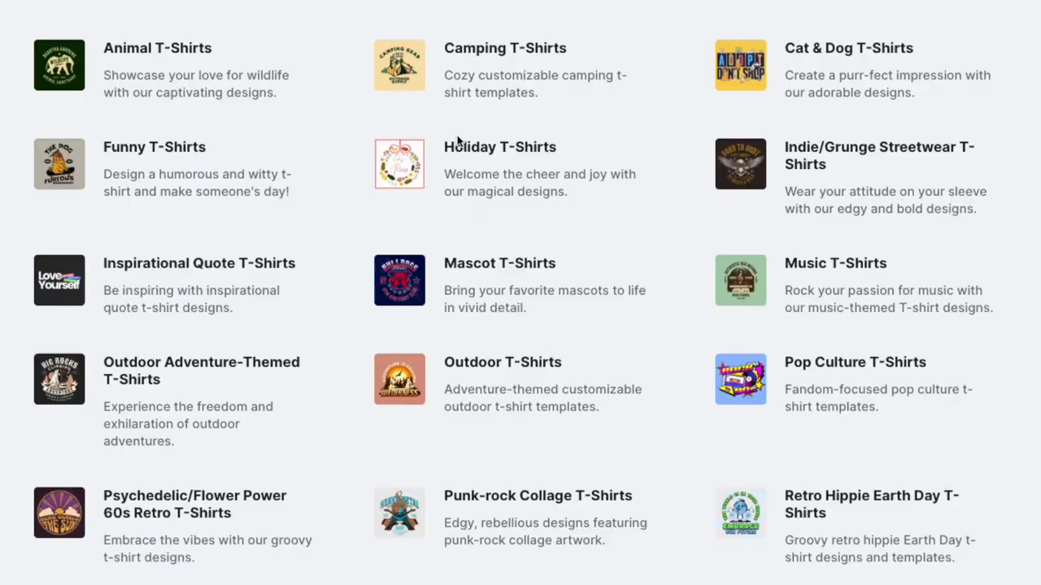
pyautogui.moveTo(96, 84)
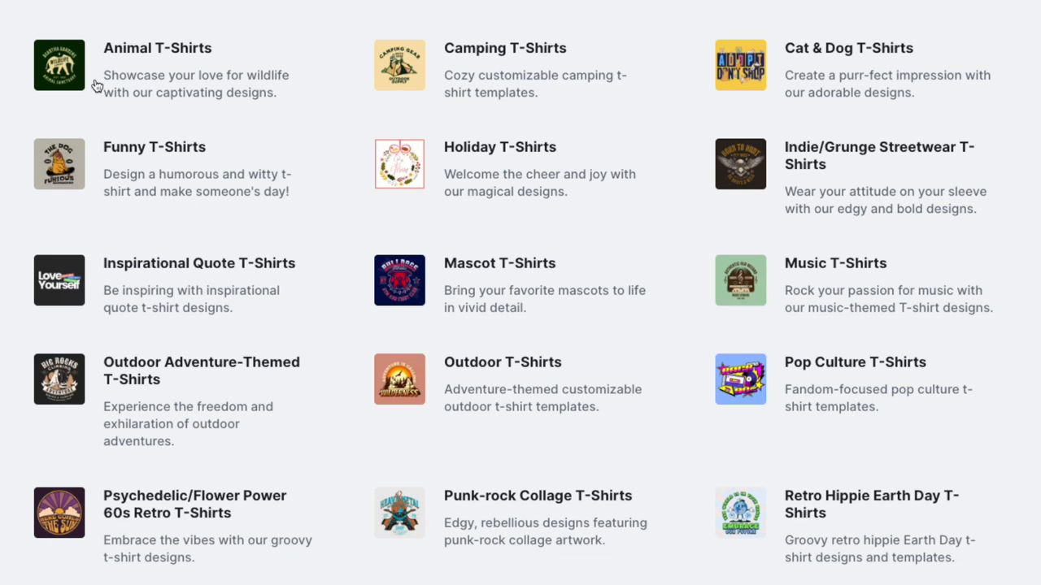
# Scroll through the sports and varsity T-shirt design gallery
pyautogui.scroll(-3)
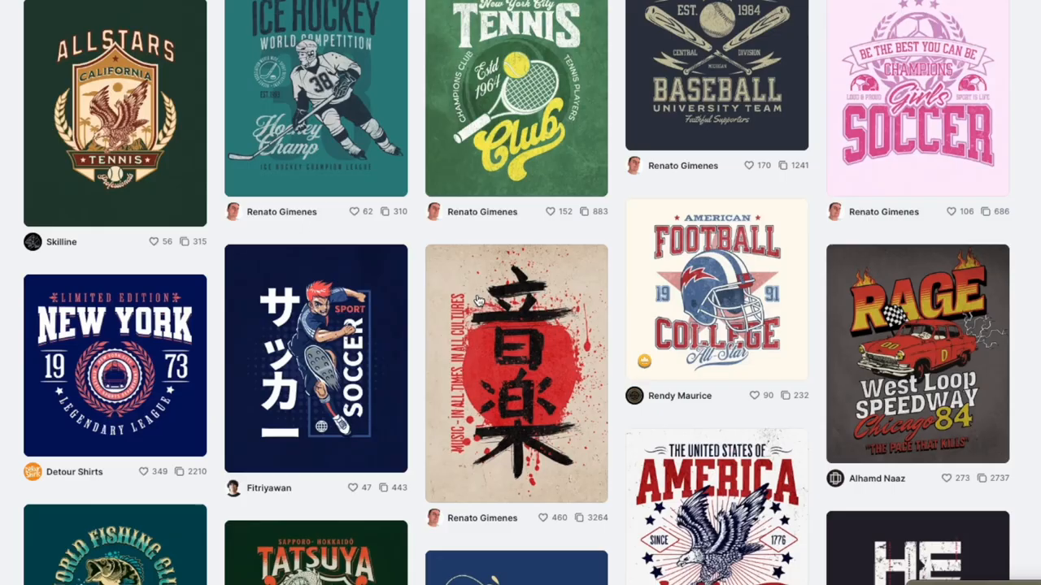
pyautogui.scroll(-3)
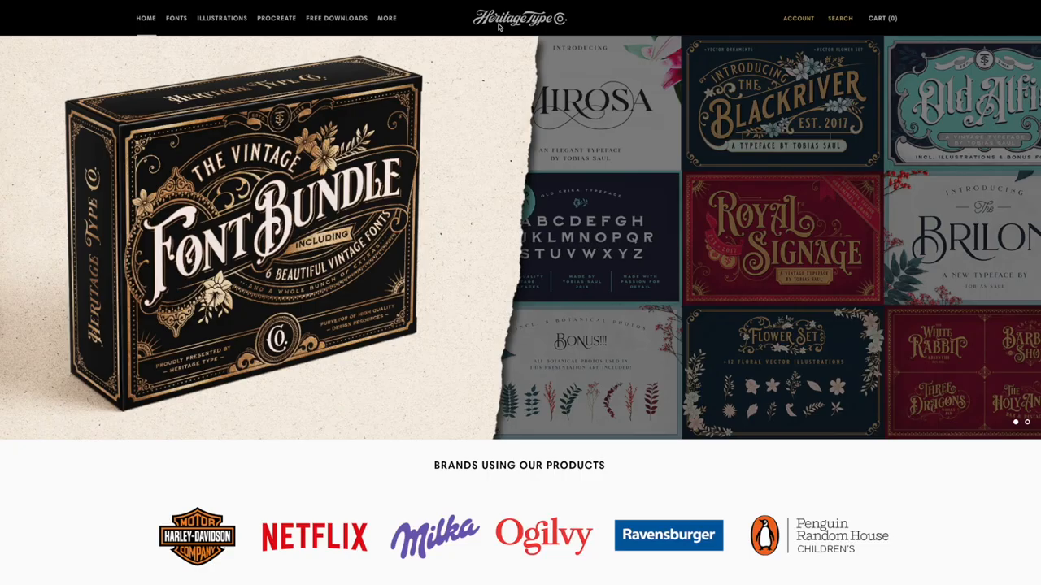
# Scroll the Heritage Type storefront down to the Design Bundles and Ornament Sets
pyautogui.scroll(-3)
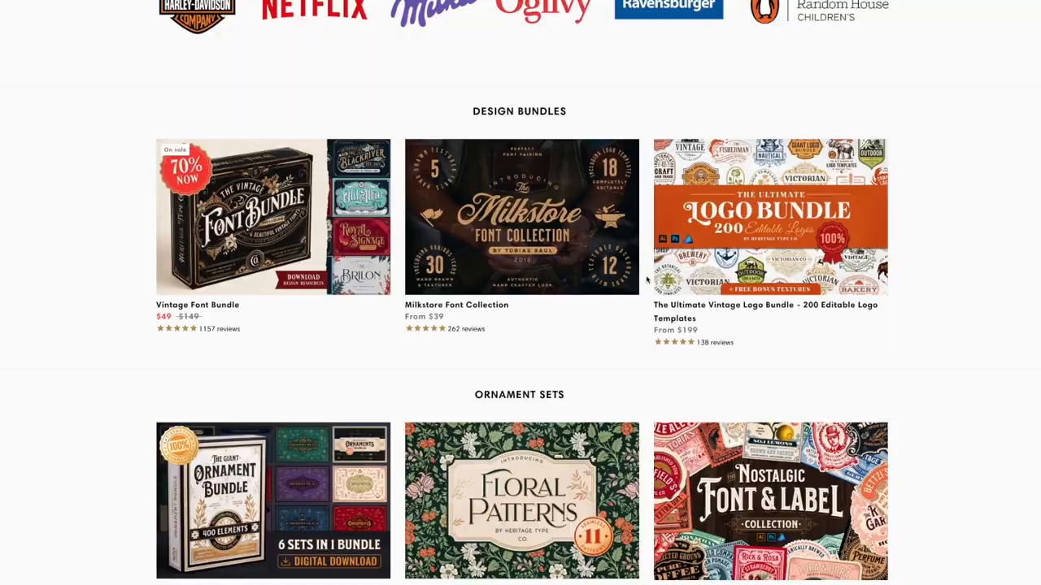
pyautogui.scroll(-3)
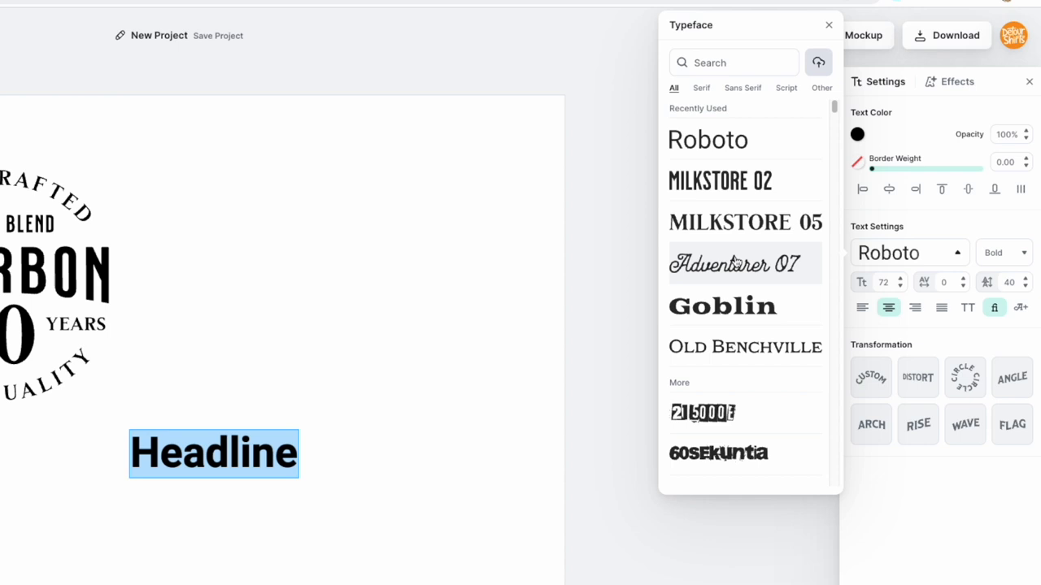
# Set the Headline text in the blackletter SDJ Wiking typeface and browse further fonts
pyautogui.click(717, 452)
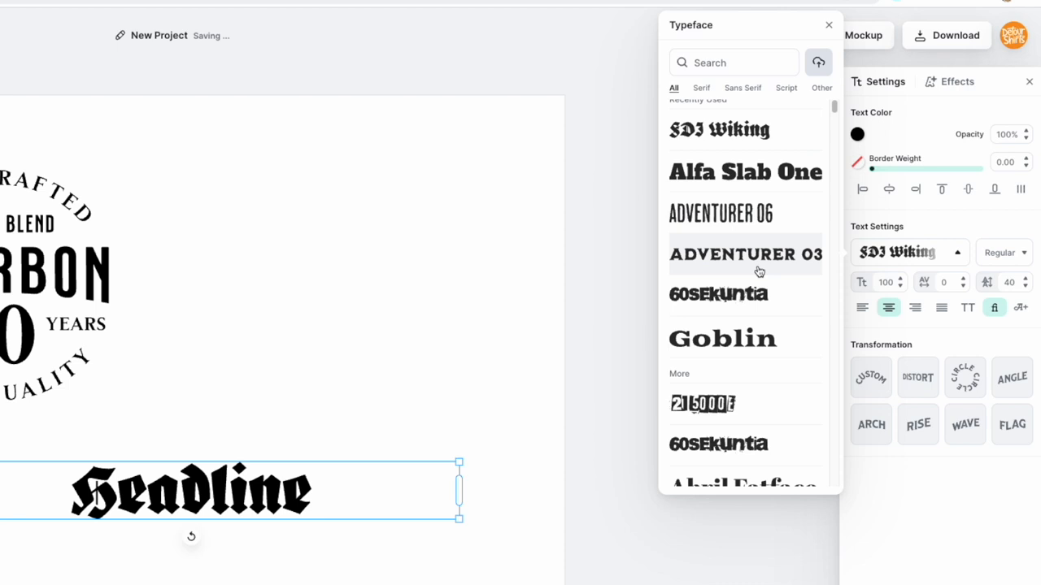
pyautogui.scroll(-3)
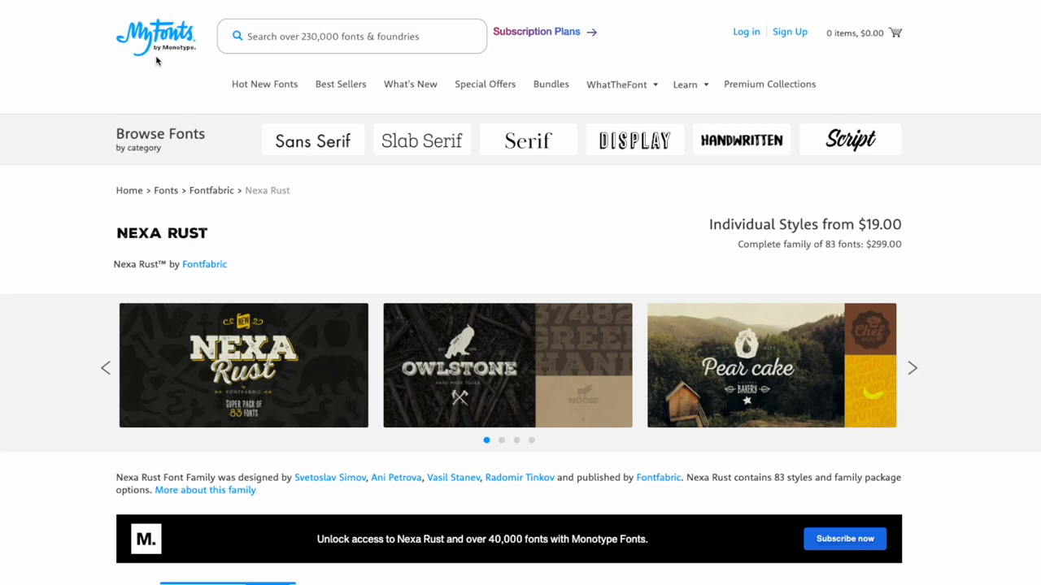
# Scroll down the MyFonts Nexa Rust font family page
pyautogui.scroll(-3)
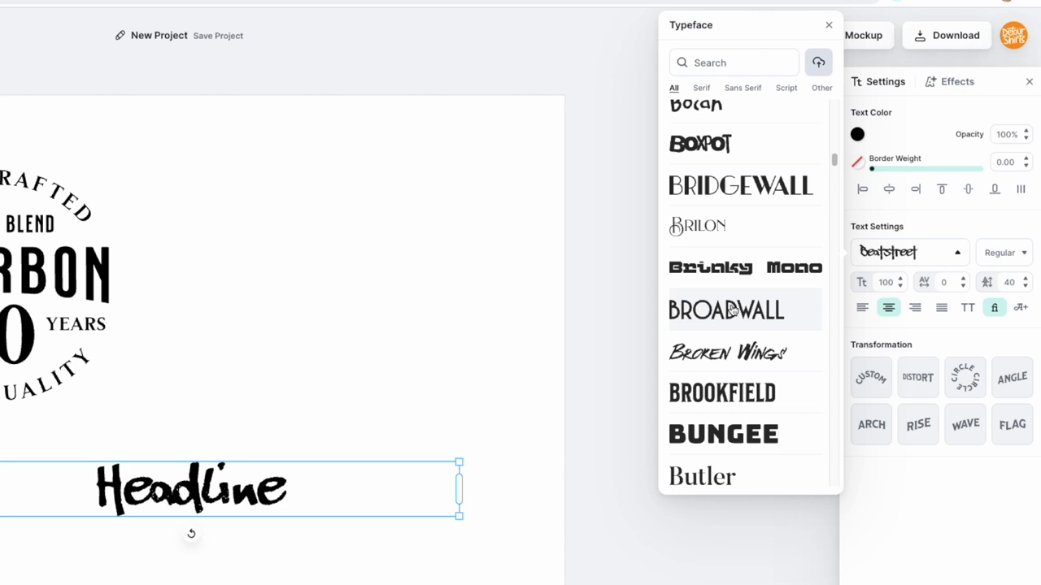
# Set the Headline text in the brush-style Broken Wings typeface and browse more of the font list
pyautogui.click(727, 352)
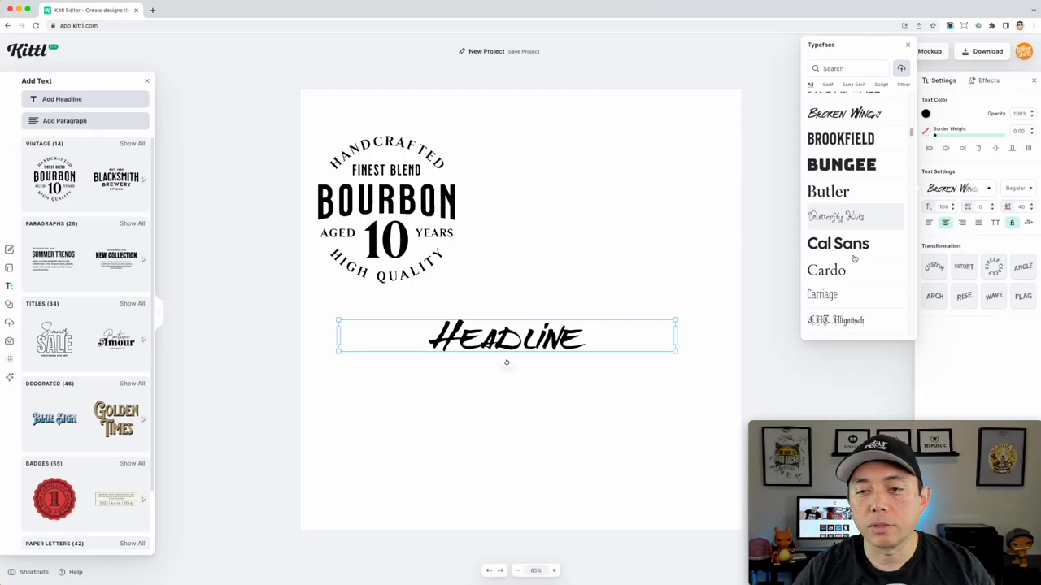
pyautogui.scroll(-3)
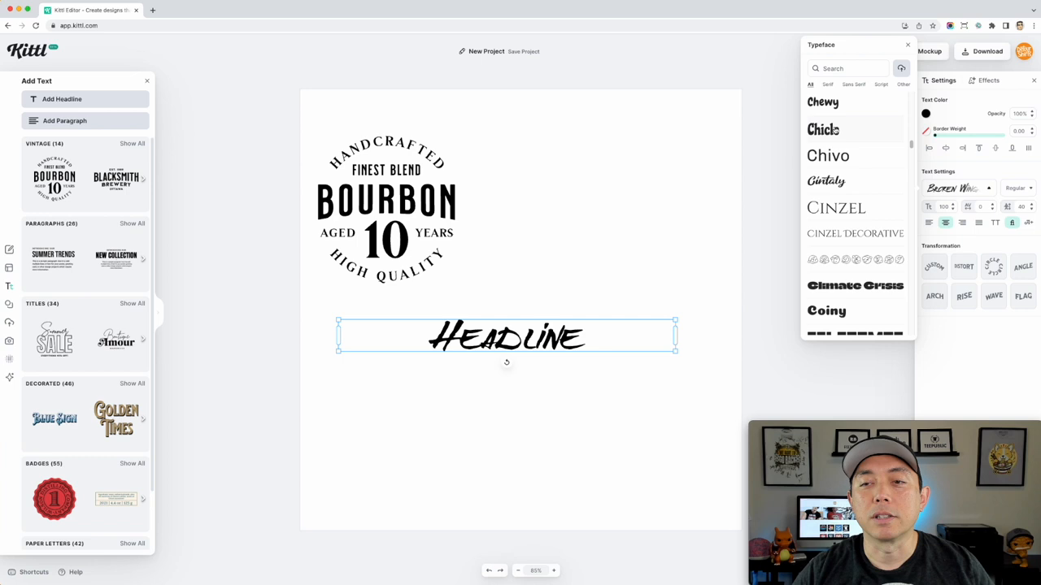
pyautogui.scroll(-3)
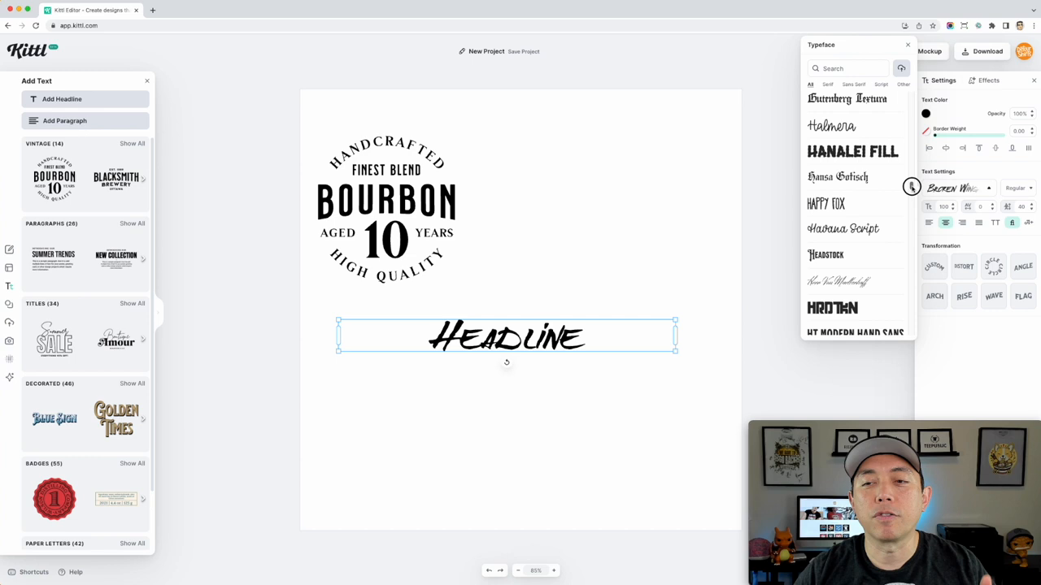
pyautogui.scroll(-3)
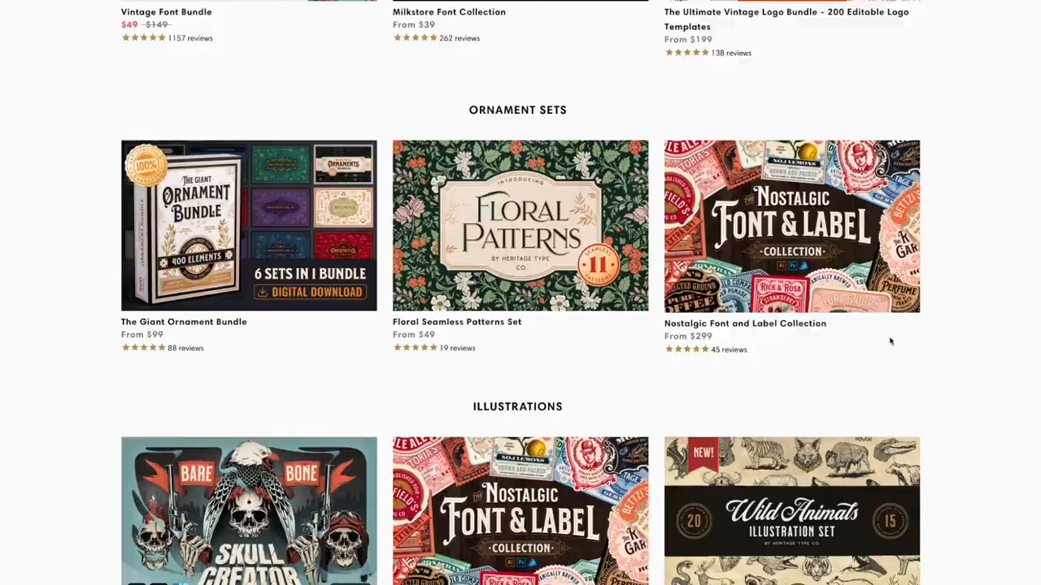
# Scroll the Heritage Type Co. homepage down to the Newsletter and About sections
pyautogui.scroll(-3)
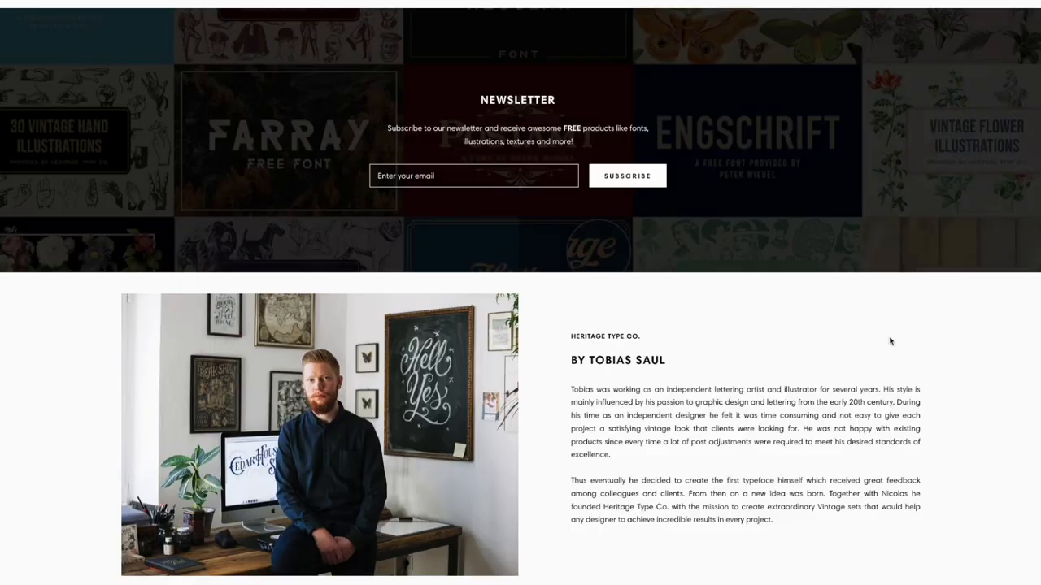
pyautogui.scroll(-3)
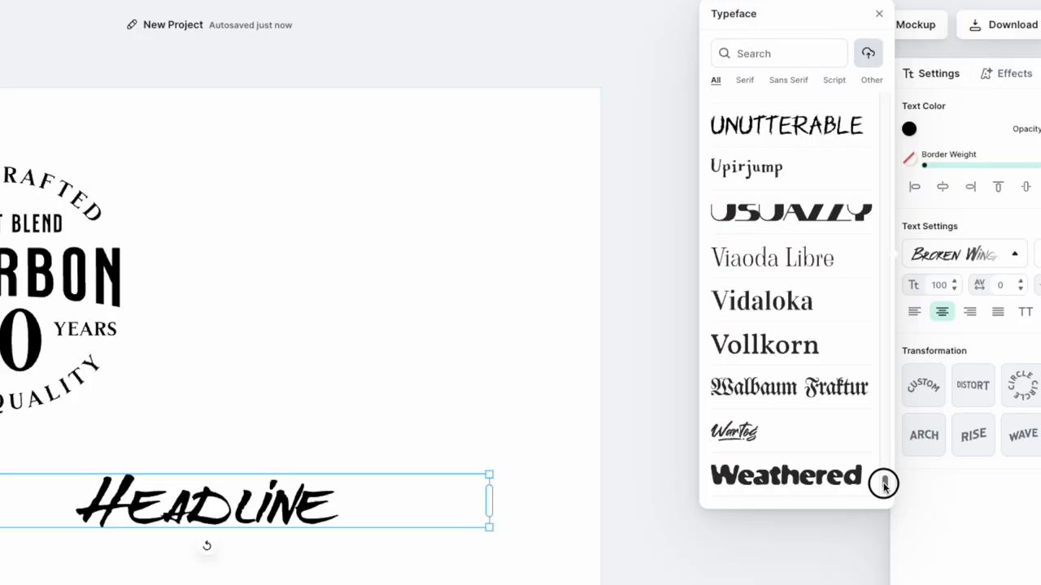
# Set the headline in the bubbly Sunny Drop typeface
pyautogui.click(776, 235)
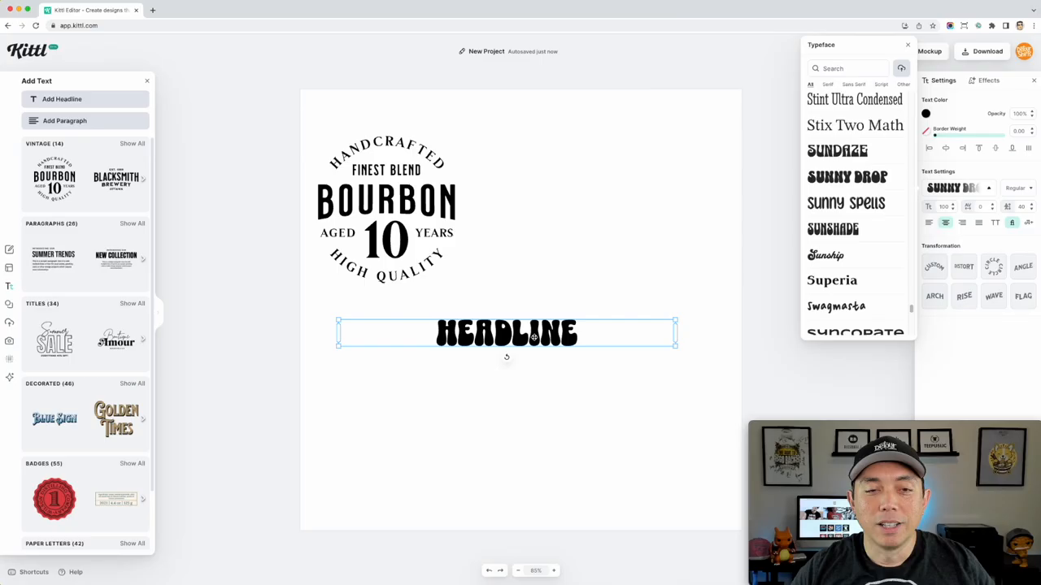
pyautogui.moveTo(615, 293)
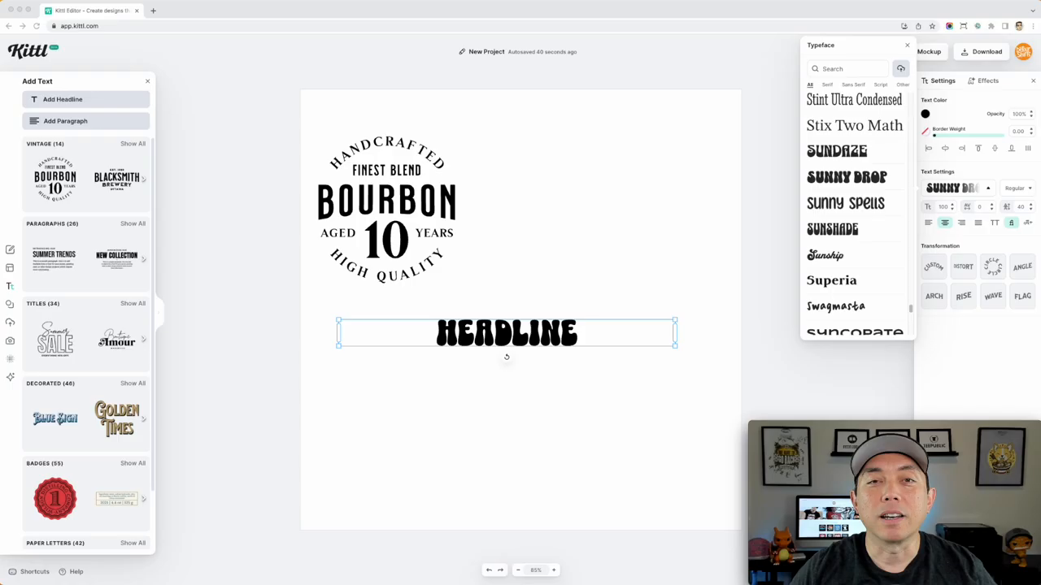
pyautogui.moveTo(510, 472)
pyautogui.write('SOMETHING')
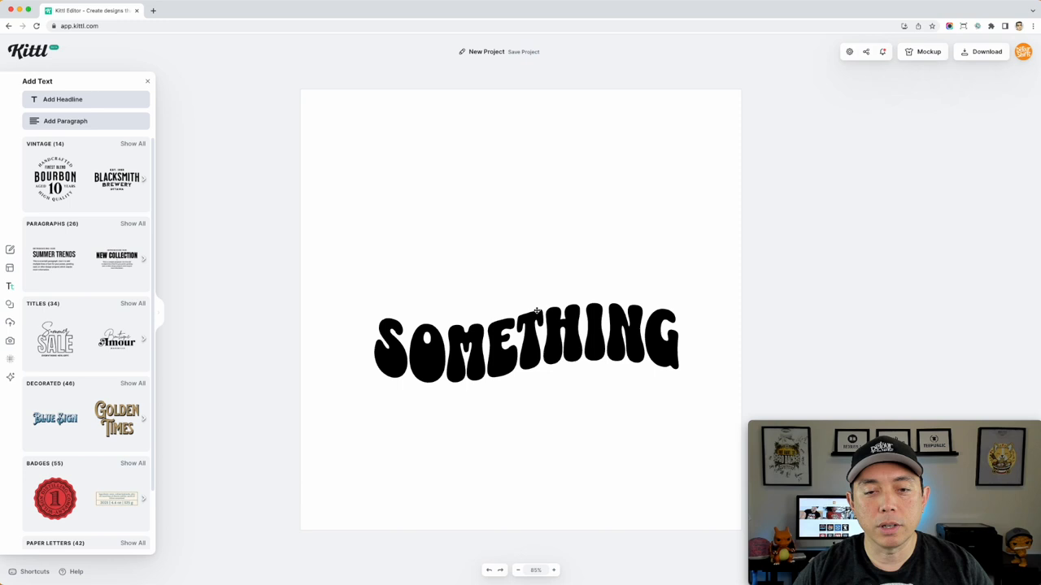
# Give the SOMETHING letters a two-tone decoration filled with oblique lines
pyautogui.click(971, 173)
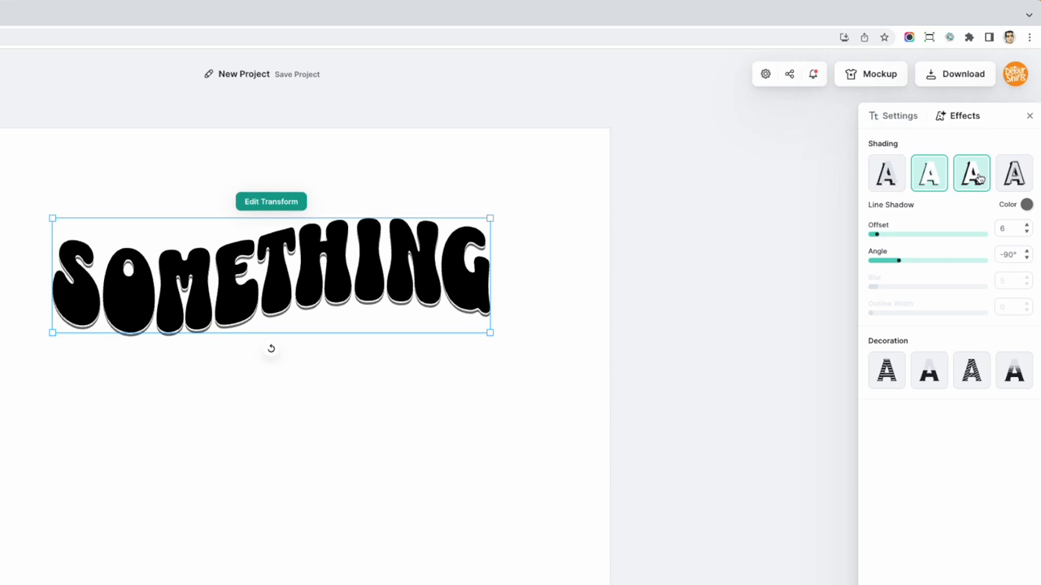
pyautogui.click(1014, 172)
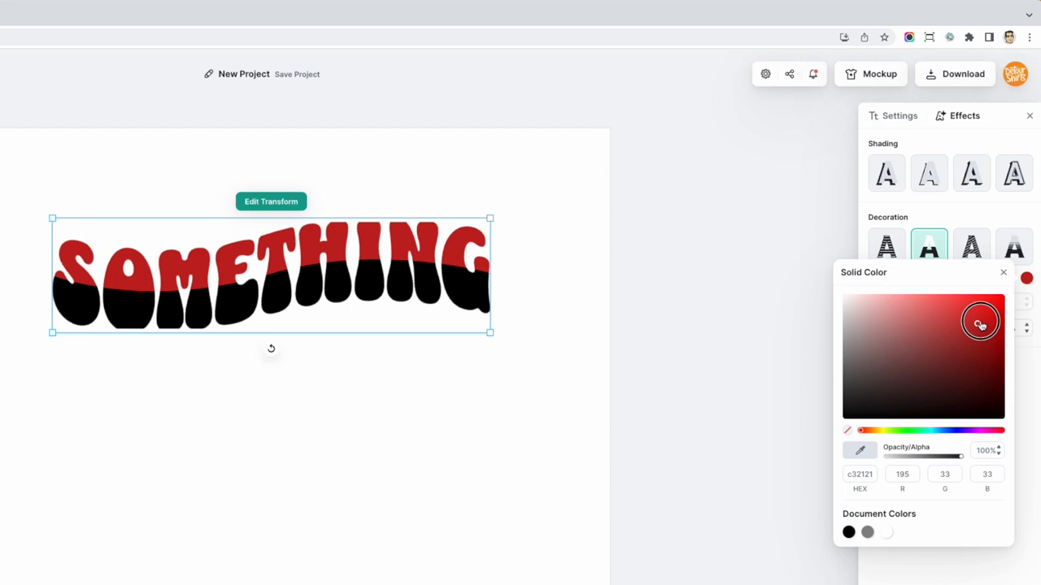
pyautogui.click(971, 247)
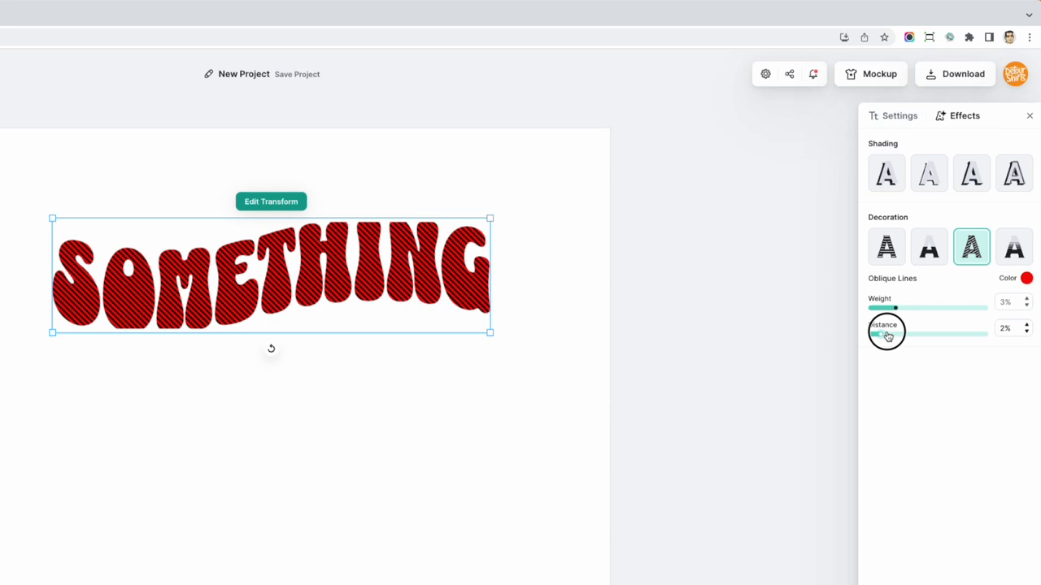
# Add a Detailed 3D Shadow to the text and adjust its settings
pyautogui.click(1013, 172)
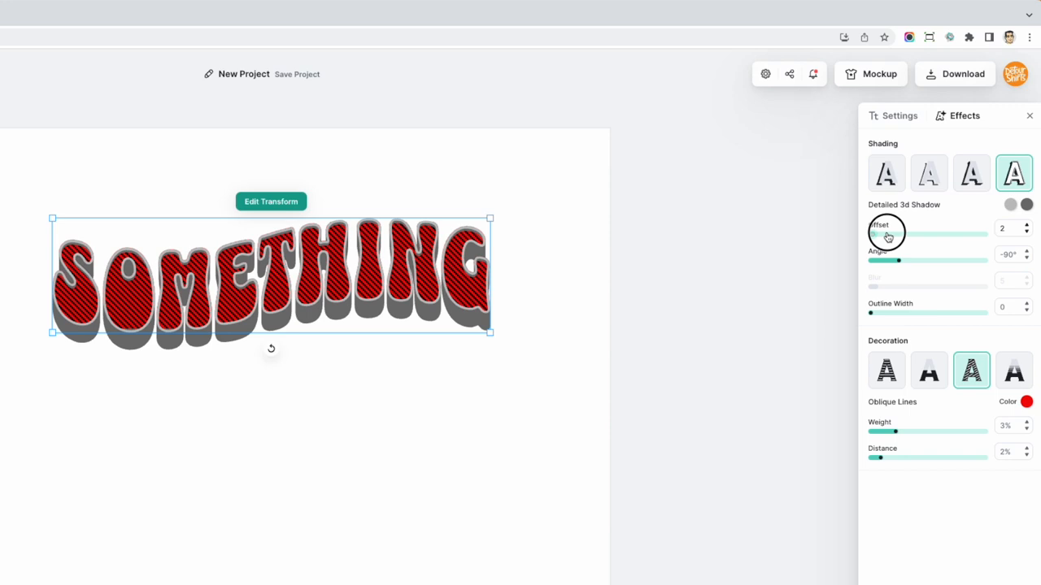
pyautogui.click(1013, 370)
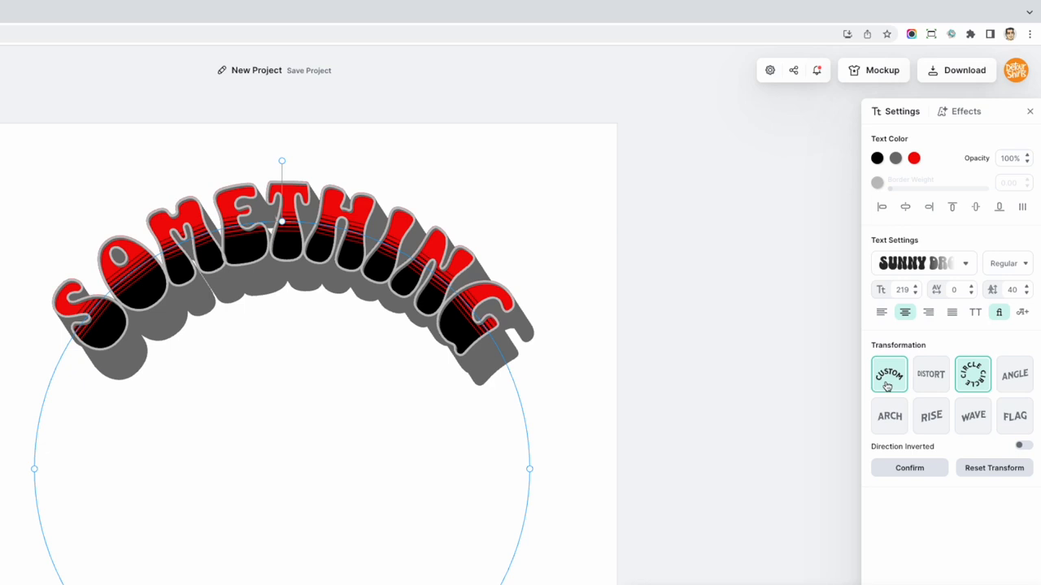
pyautogui.click(930, 416)
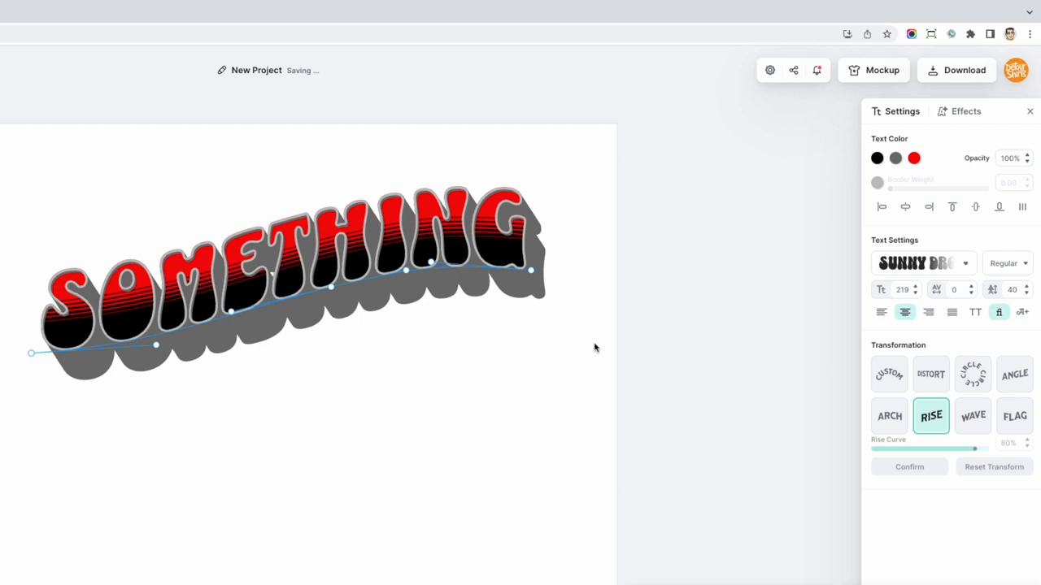
pyautogui.click(1015, 416)
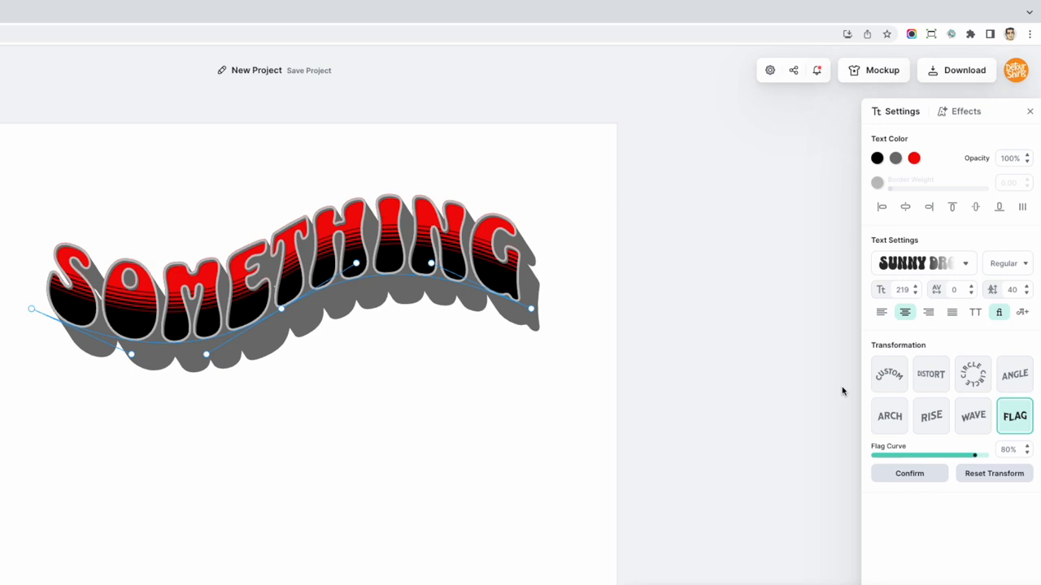
pyautogui.click(930, 374)
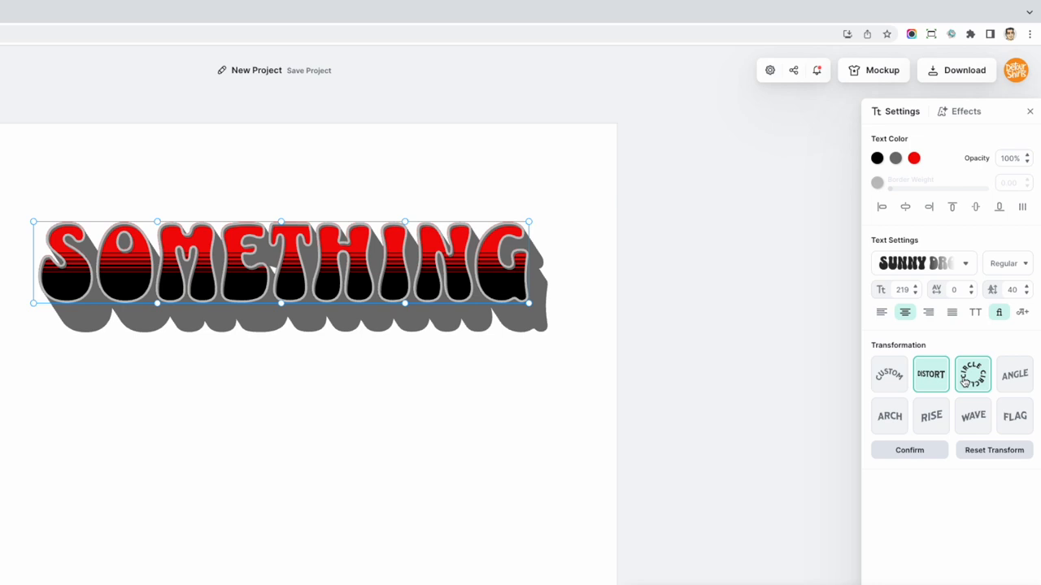
pyautogui.click(973, 374)
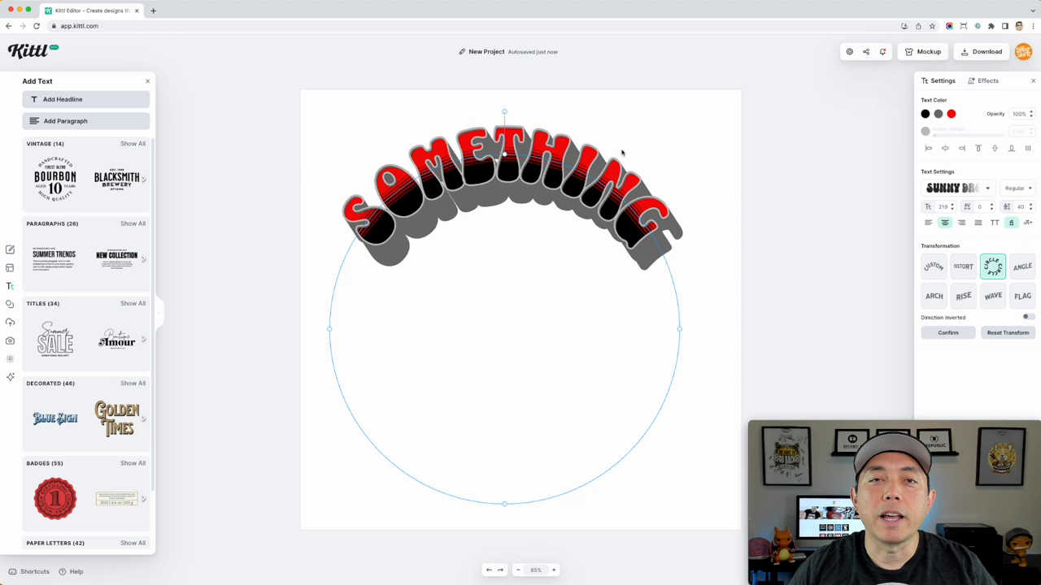
pyautogui.moveTo(649, 215)
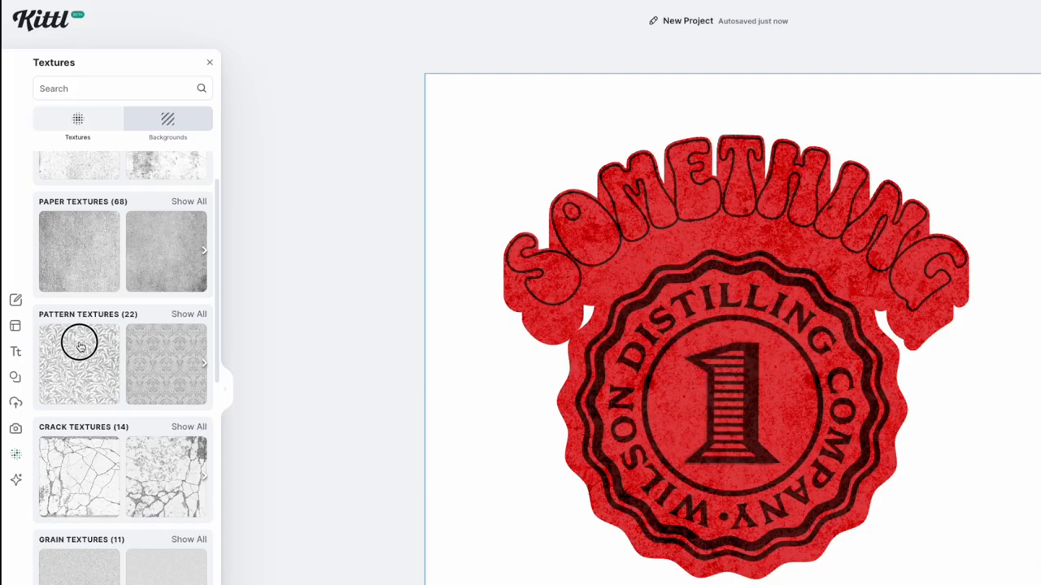
# Blend a pattern texture over the Wilson Distilling badge design
pyautogui.click(78, 365)
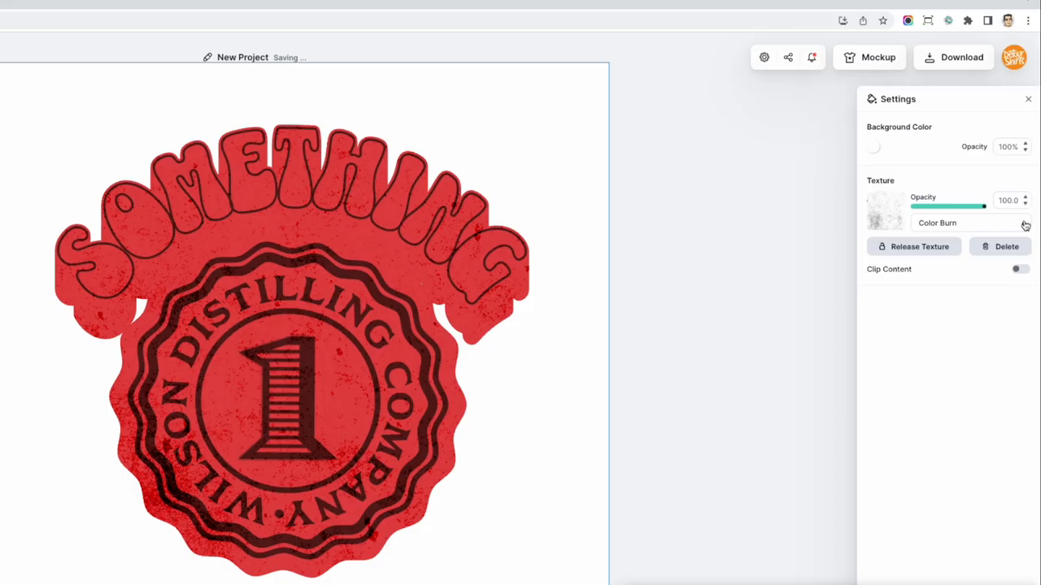
# Clip the alpha-mask texture to the badge and try a muted brown background colour
pyautogui.click(968, 223)
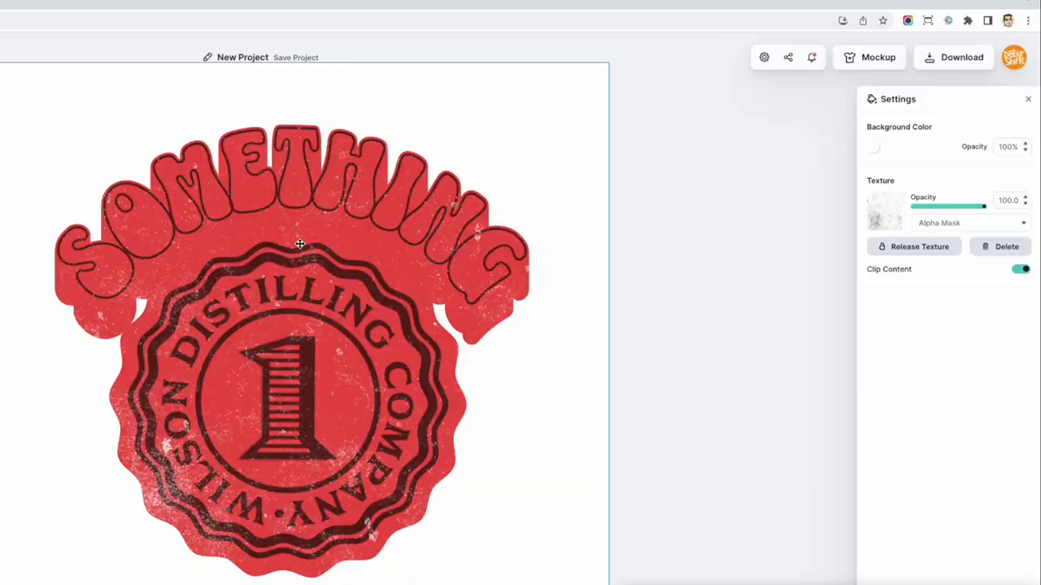
pyautogui.click(875, 146)
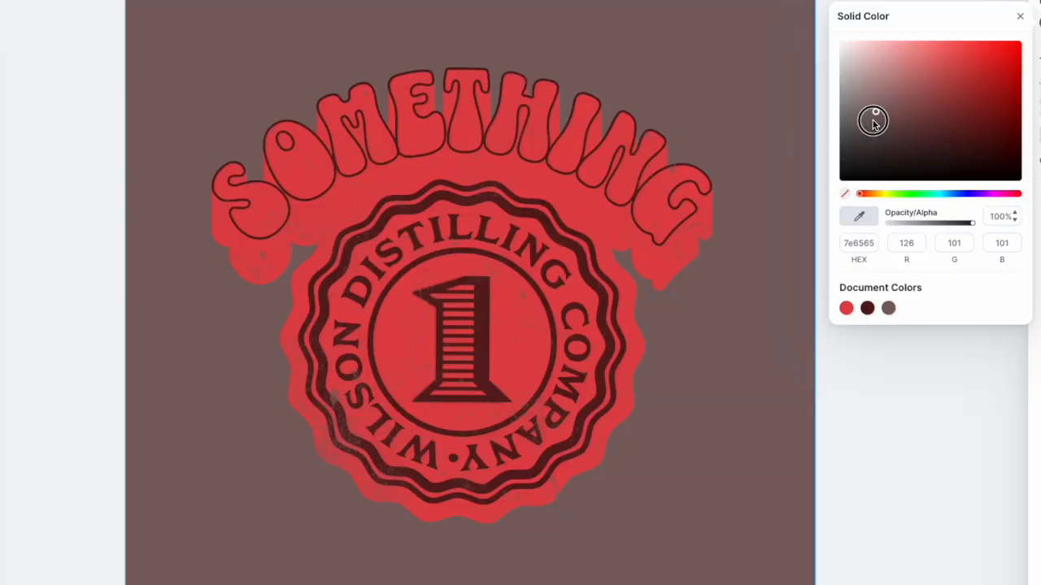
pyautogui.moveTo(874, 120); pyautogui.dragTo(930, 110)
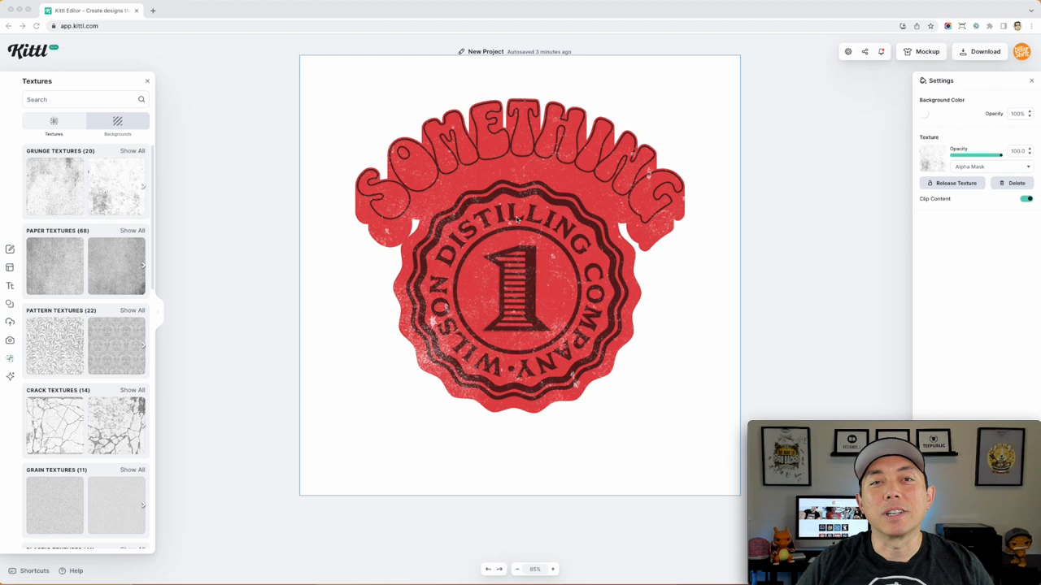
pyautogui.moveTo(129, 183)
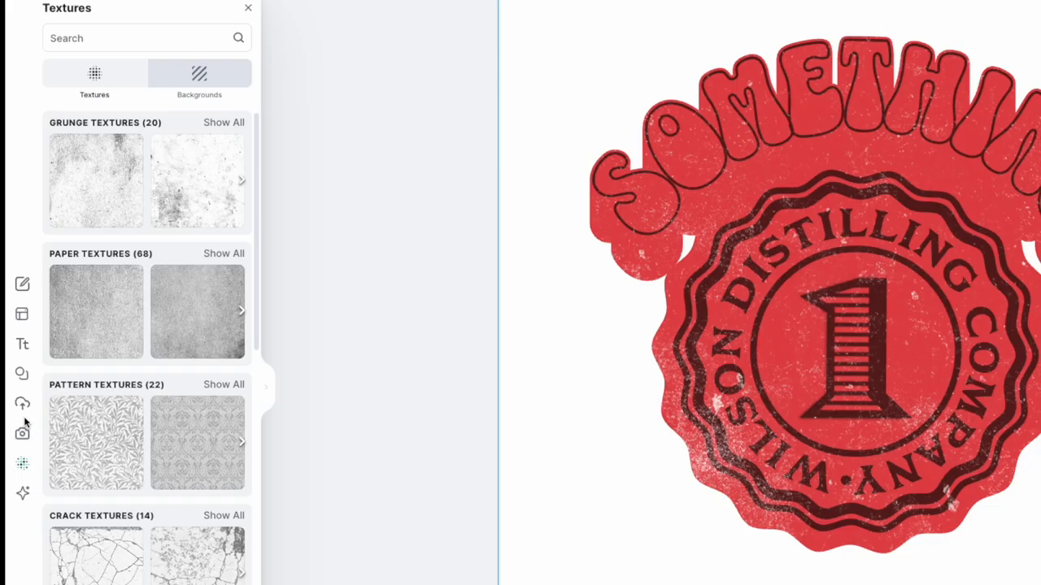
pyautogui.click(22, 495)
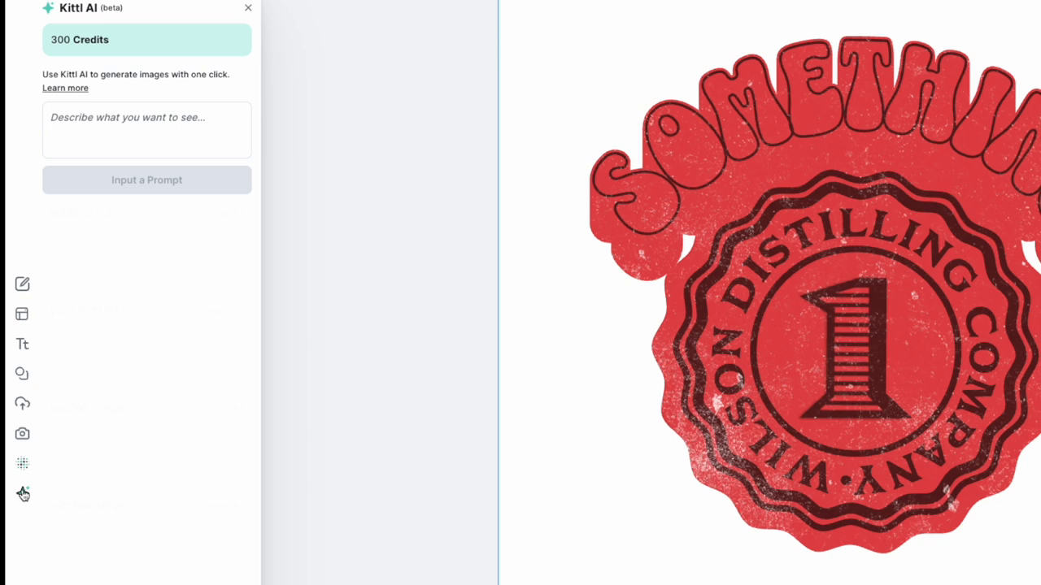
# Generate a cartoon dog image from the prompt 'dog' and return to the projects dashboard
pyautogui.click(85, 185)
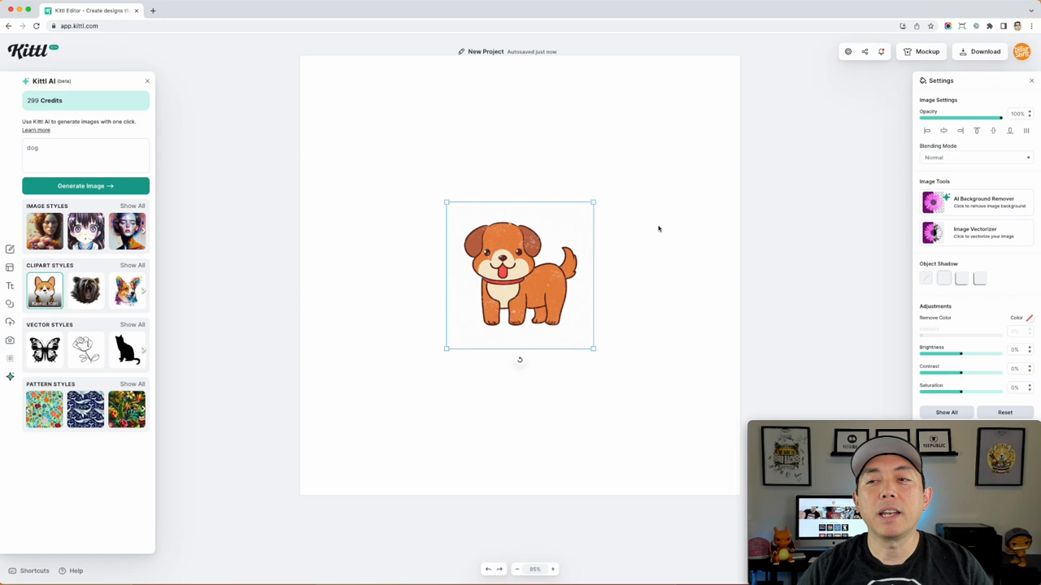
pyautogui.click(1021, 50)
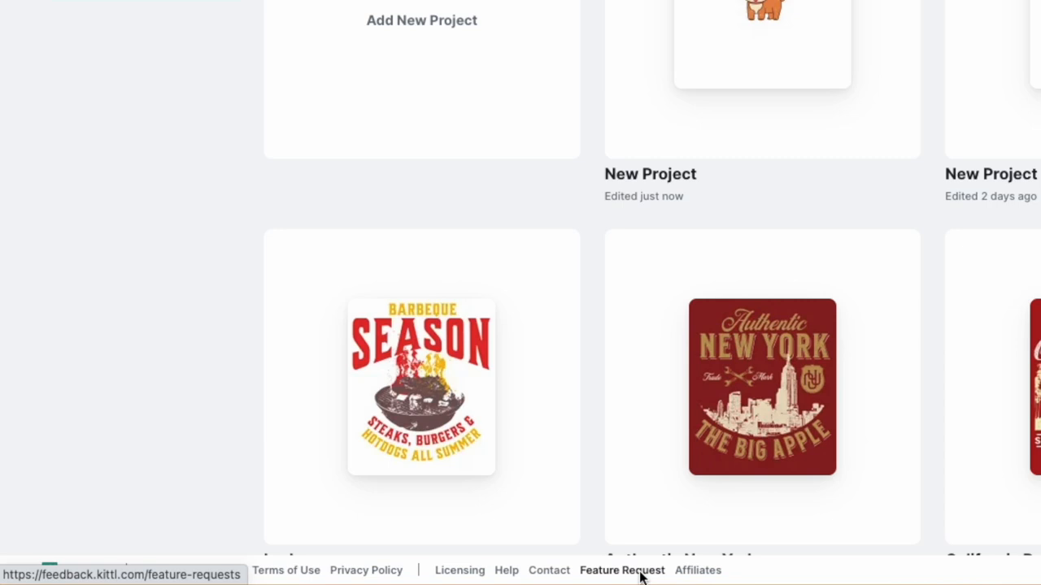
pyautogui.click(621, 569)
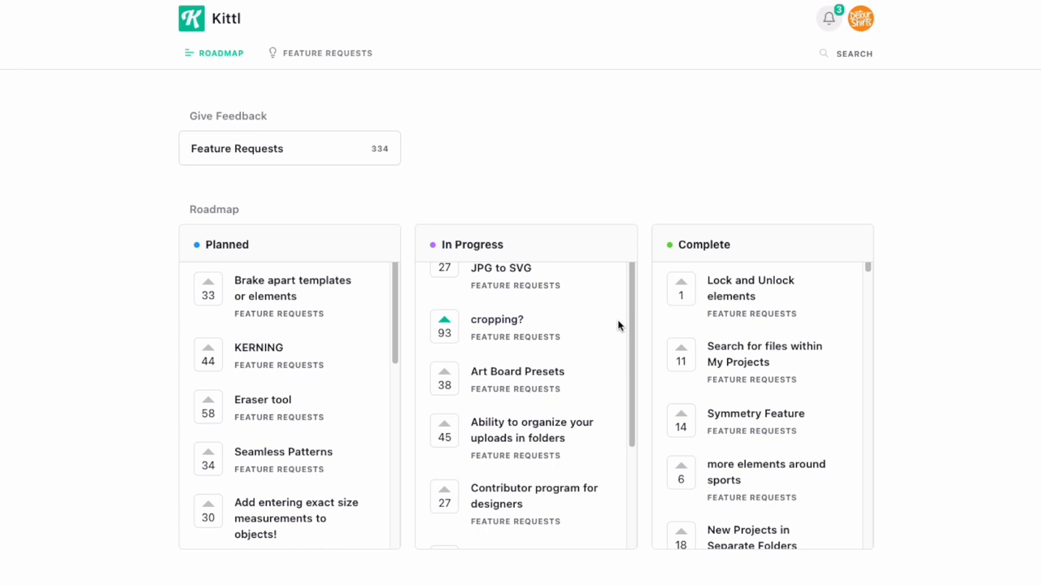
pyautogui.scroll(-3)
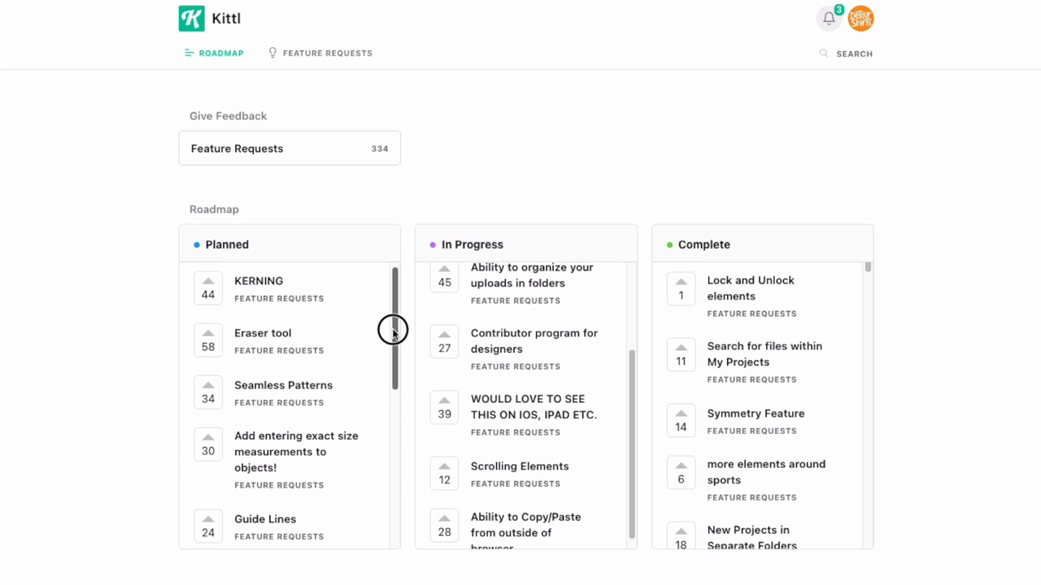